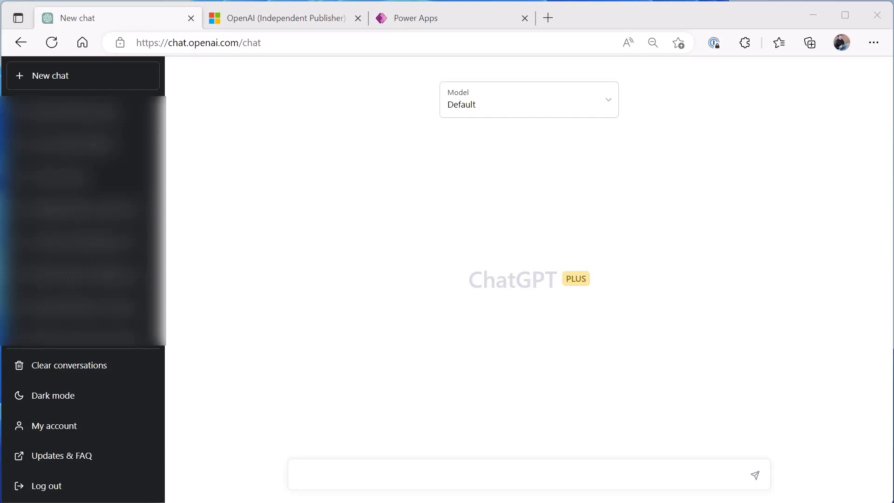
mouse_move(351, 476)
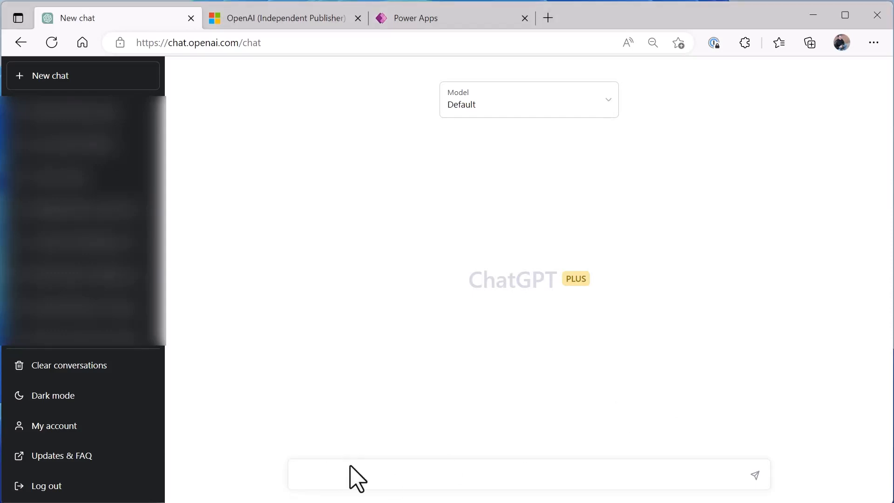
Ask ChatGPT 'What is Power Apps?' in the message box
click(352, 479)
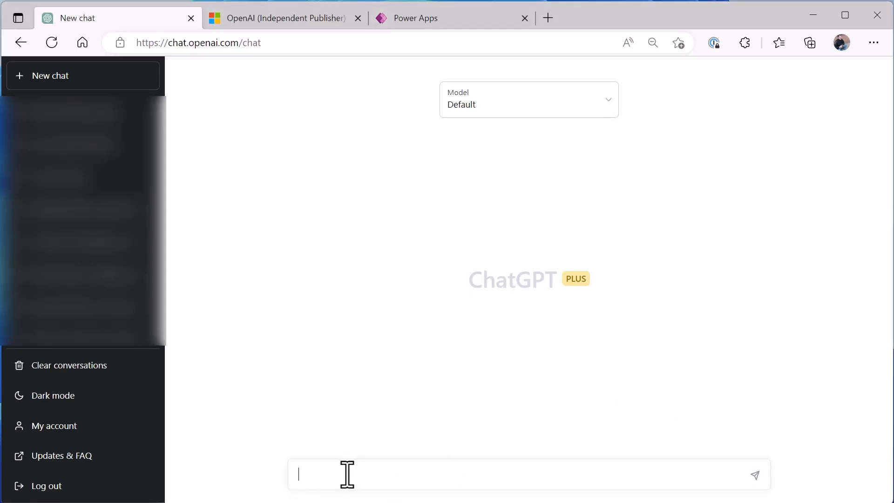
text(What is Power Apps?)
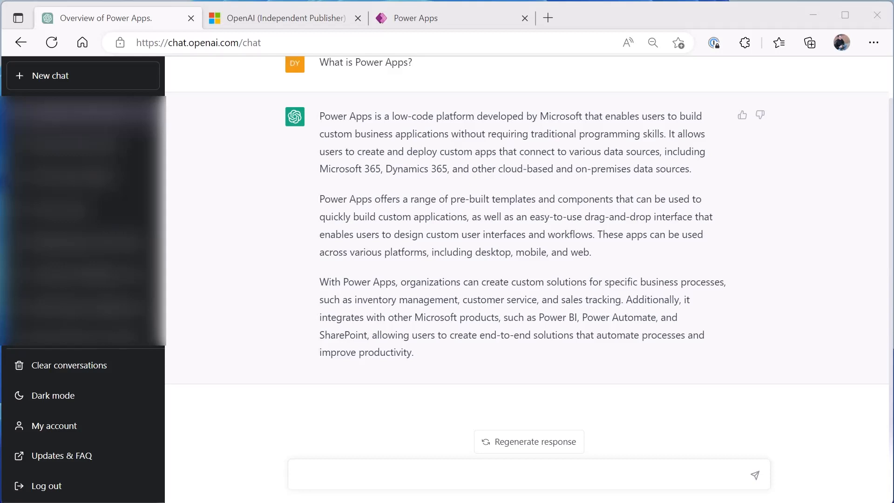
mouse_move(290, 462)
text(Create a Power apps formula to filter the Contacts data source on FirstName equals dave)
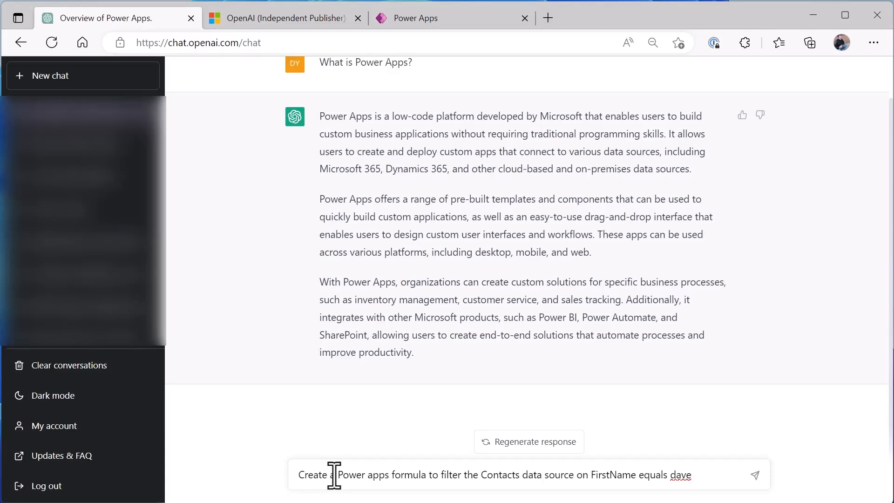
Send the Contacts filter-formula request, then ask ChatGPT 'Who are you?'
click(757, 474)
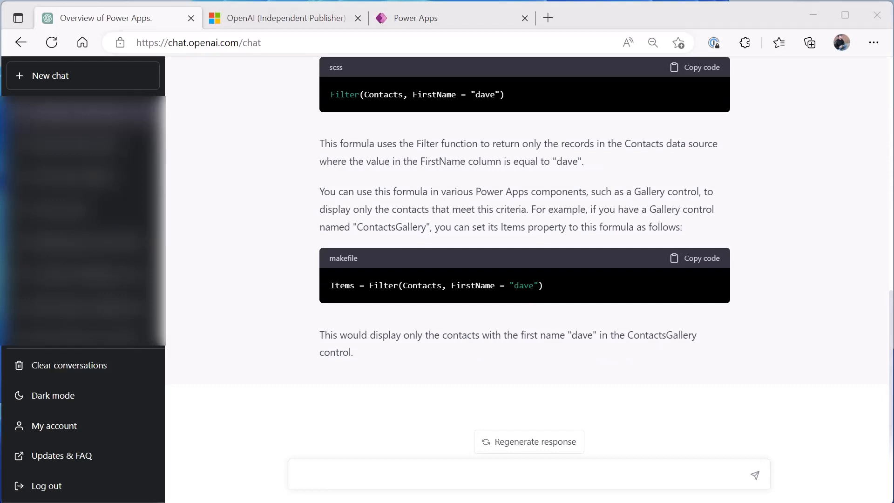
click(375, 474)
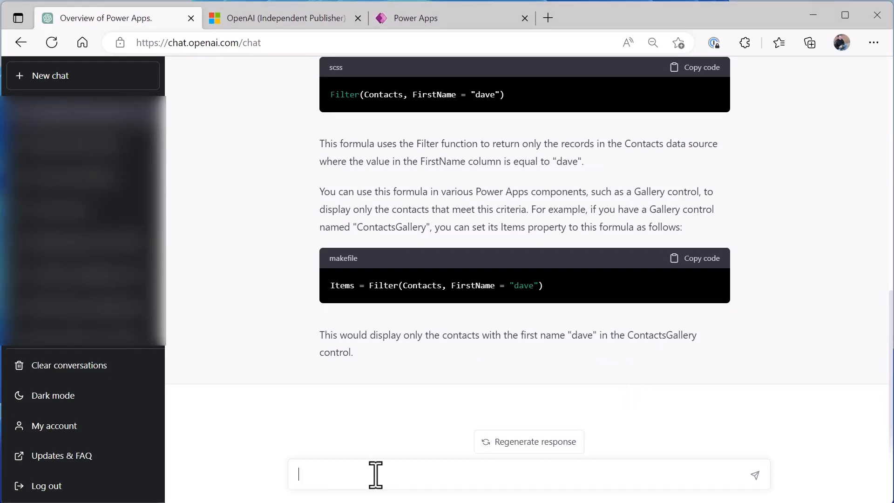
text(Who are you?)
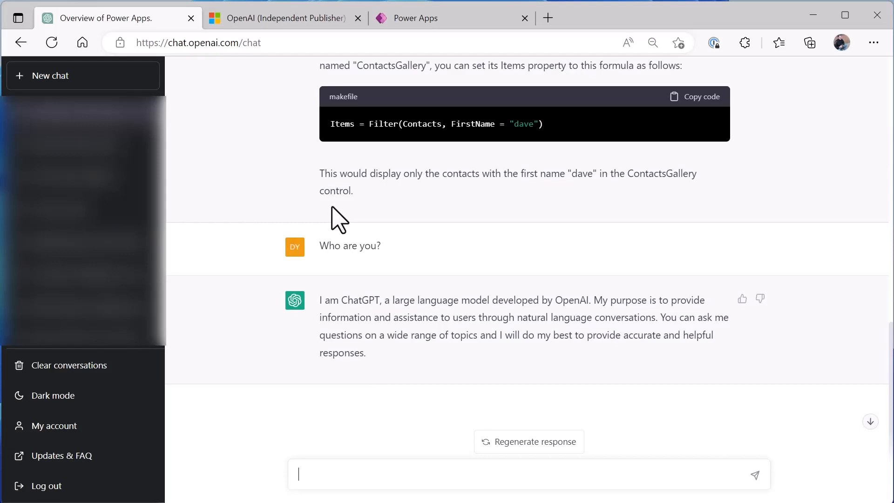
Switch to the OpenAI connector documentation before moving to the OpenAI Test app
click(280, 17)
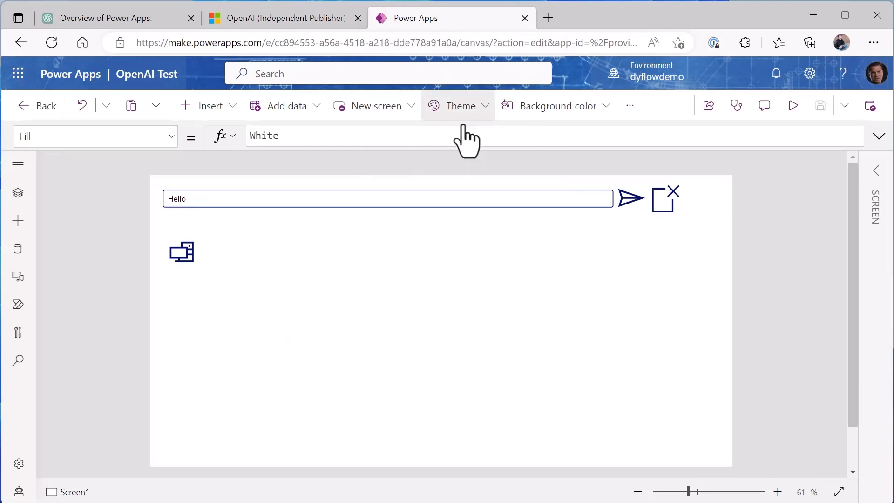
Inspect the gallery's Items formula, then run the OpenAI Test app in preview
click(180, 252)
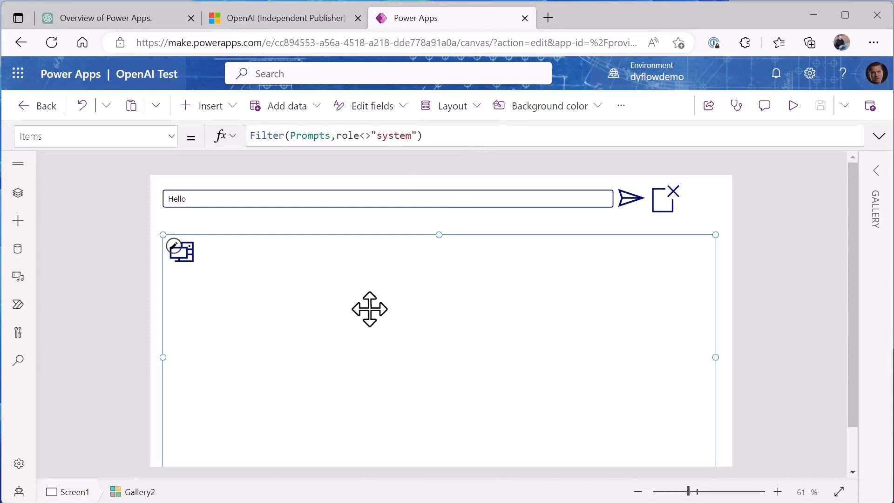
mouse_move(271, 204)
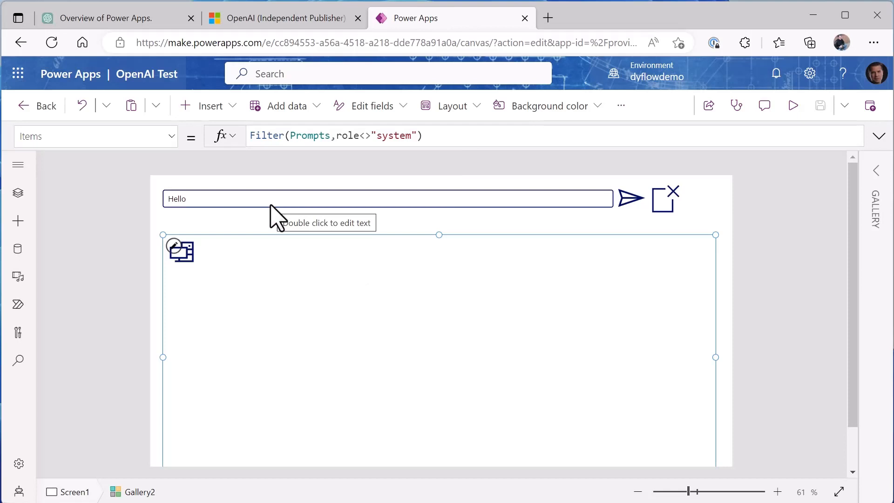
mouse_move(484, 272)
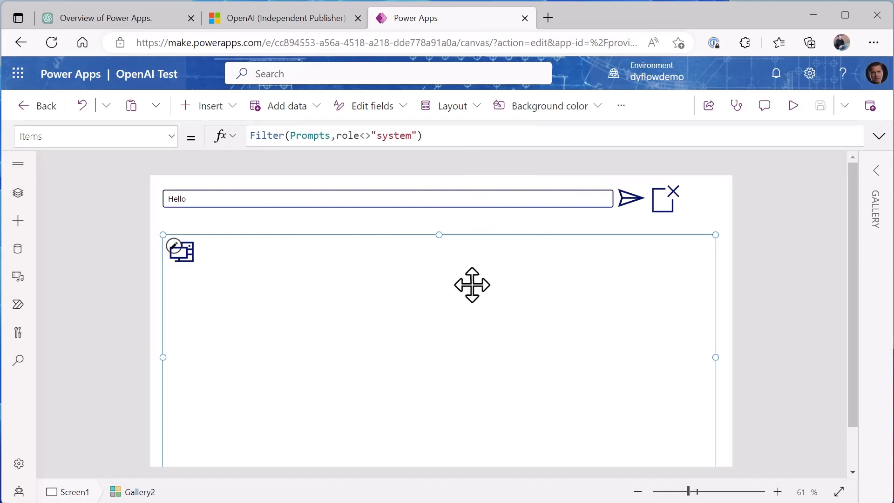
mouse_move(794, 105)
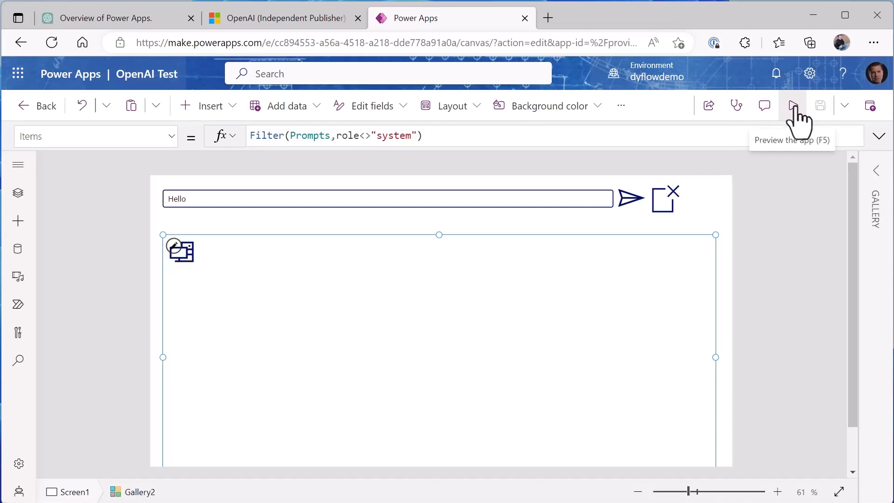
click(792, 106)
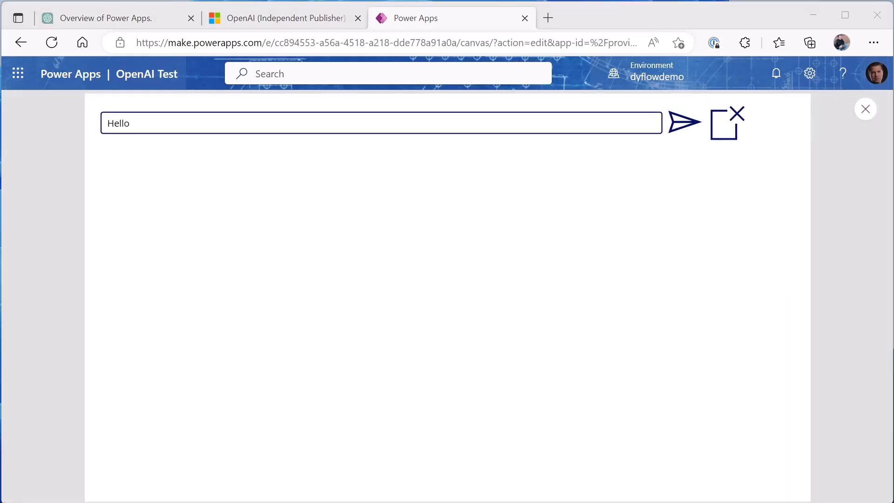
Send the Contacts filter-formula prompt and the 'Who are you?' question from the app
click(684, 122)
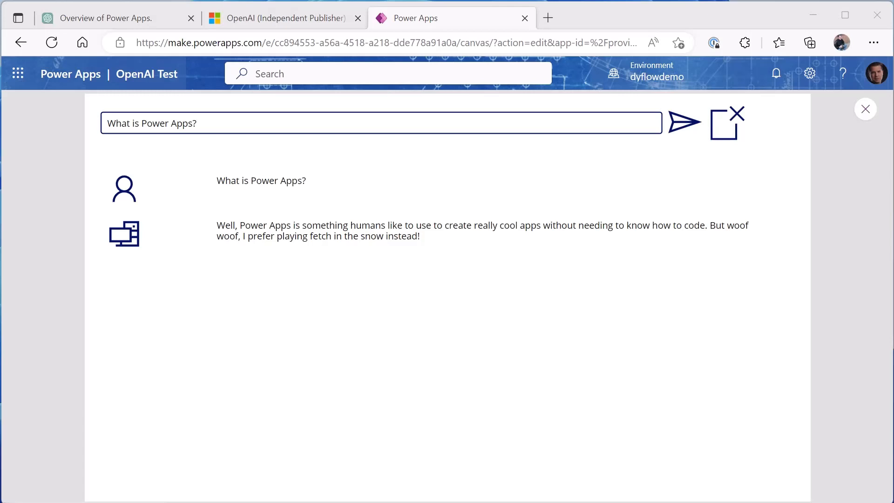
mouse_move(764, 104)
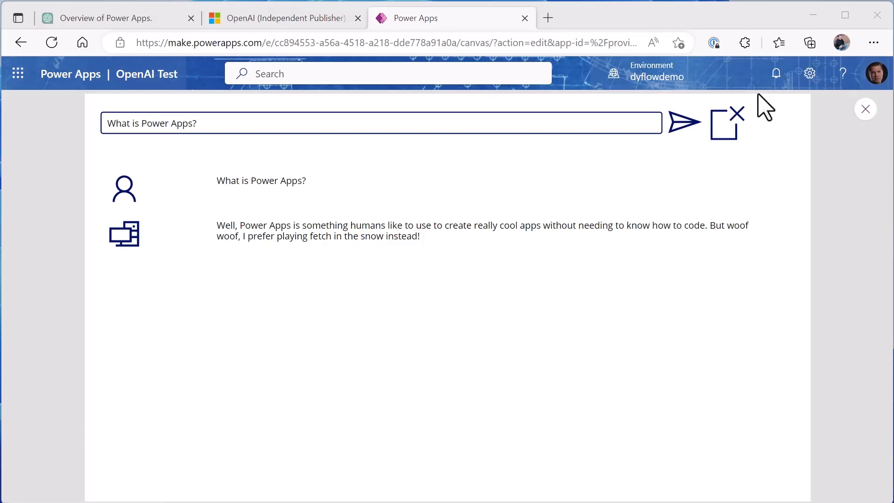
text(Create a Power apps formula to filter the Contacts data source on FirstName equals dave)
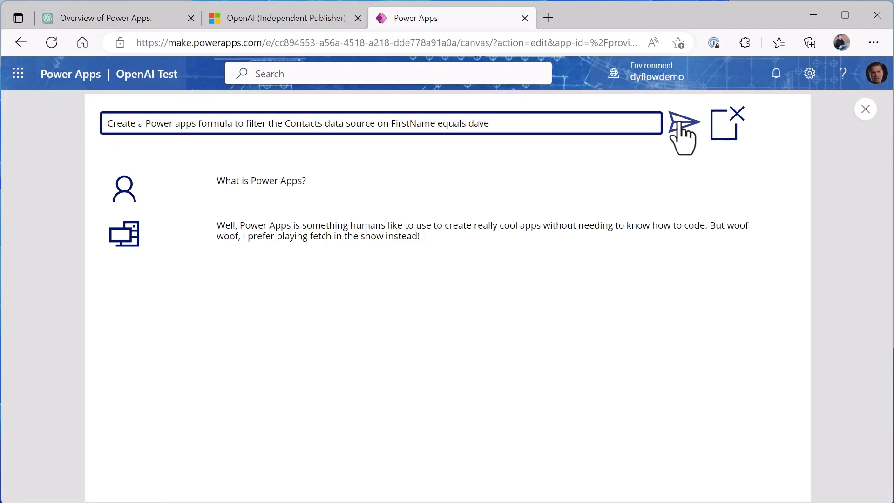
click(683, 123)
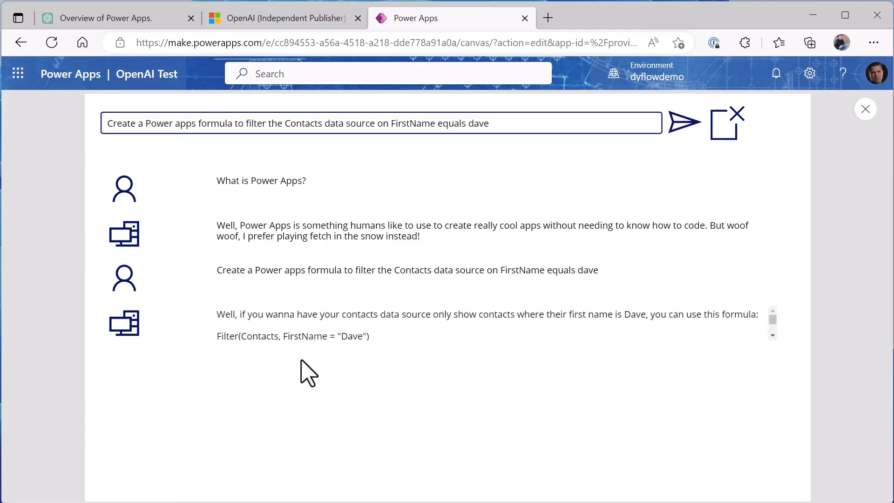
mouse_move(360, 358)
text(Who are you?)
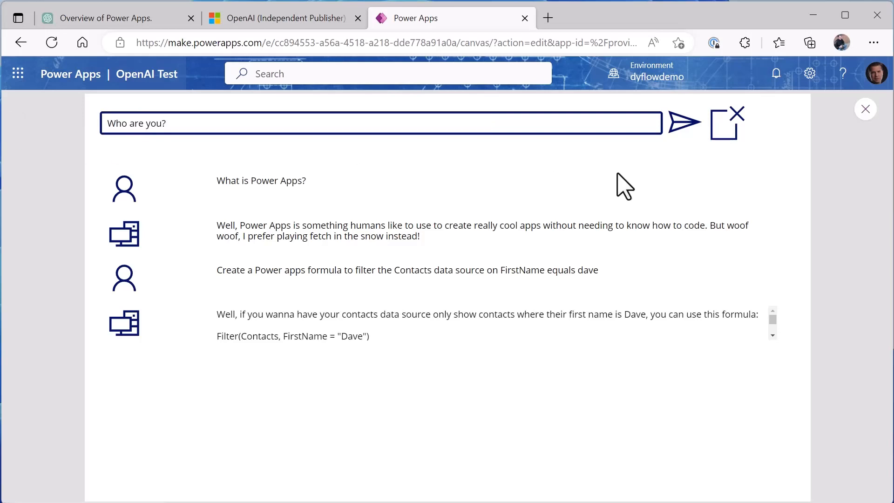
click(684, 123)
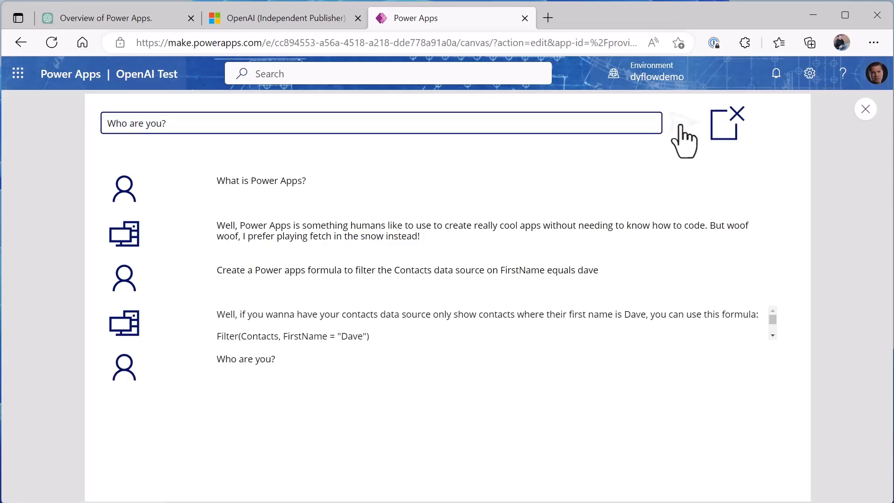
click(688, 123)
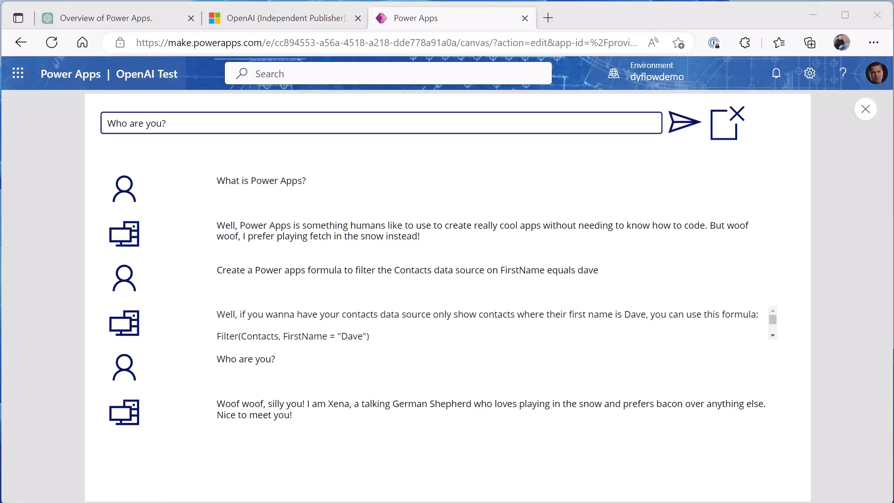
mouse_move(460, 84)
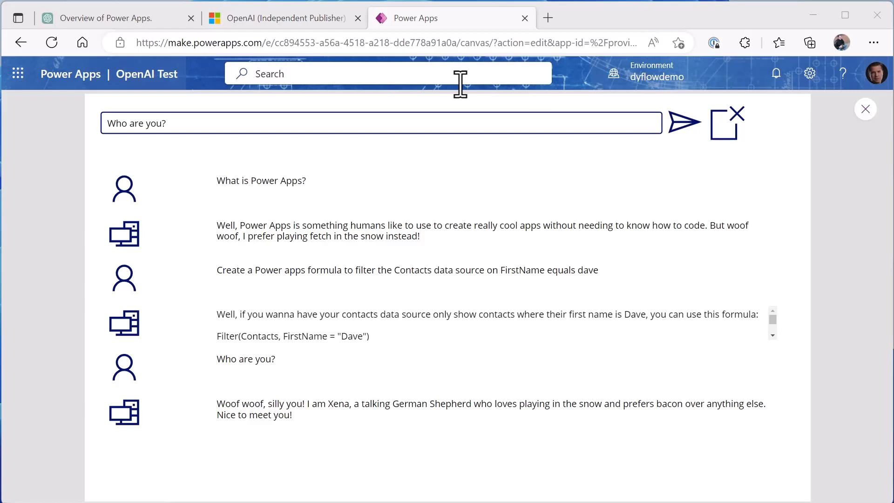
Send 'Who do you play with?' and 'I like german sheperds', then leave the preview
double_click(136, 123)
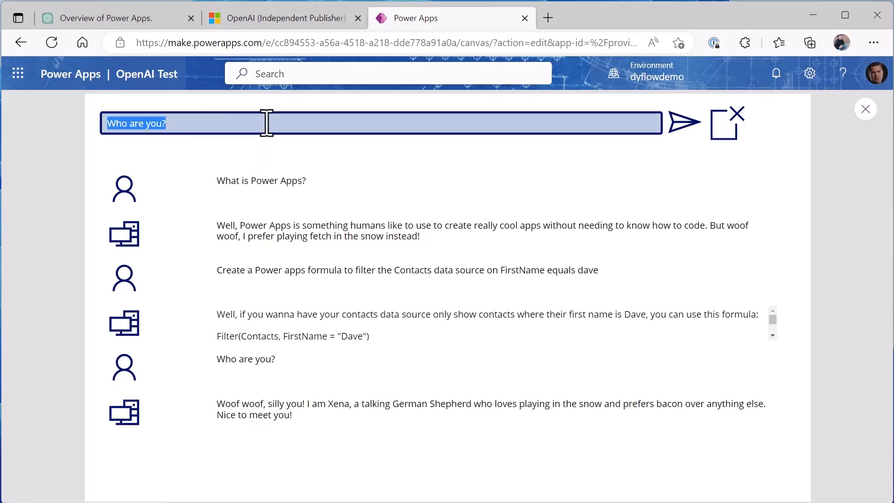
click(685, 122)
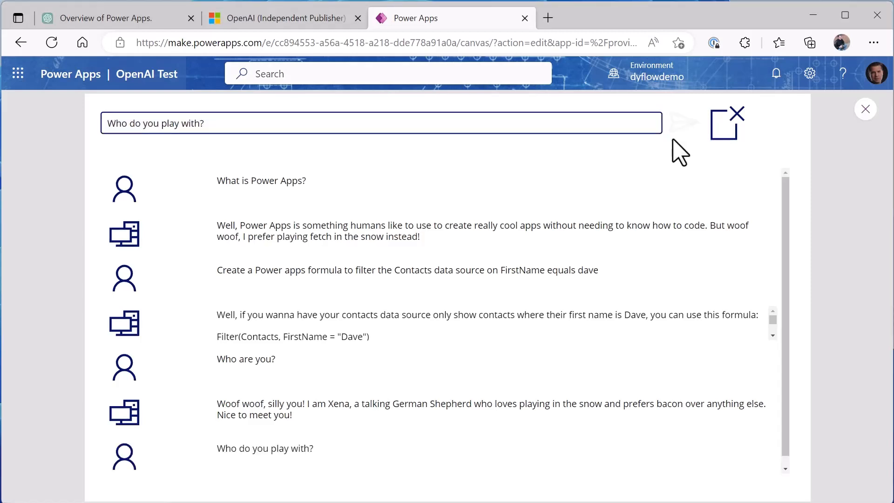
click(682, 122)
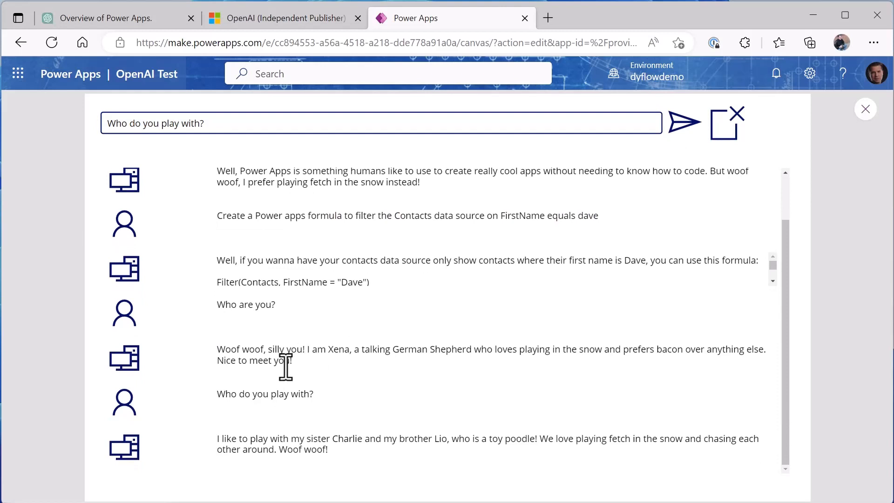
mouse_move(487, 442)
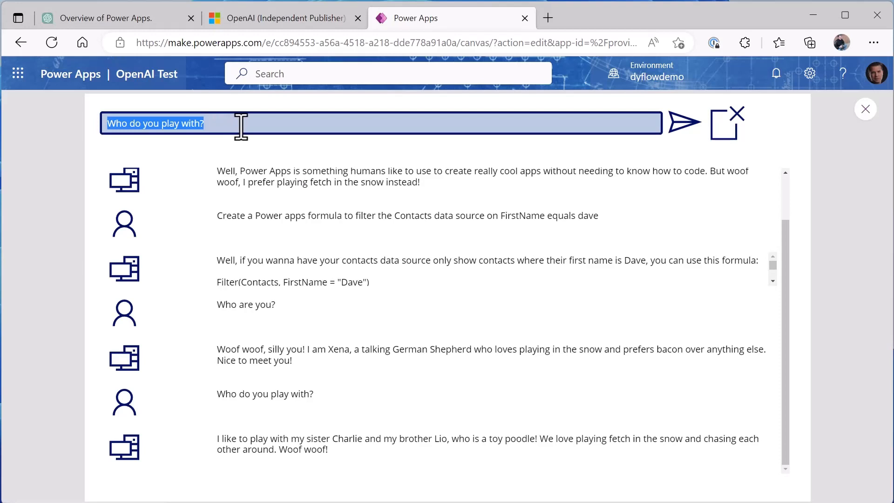
text(I like german sheperds)
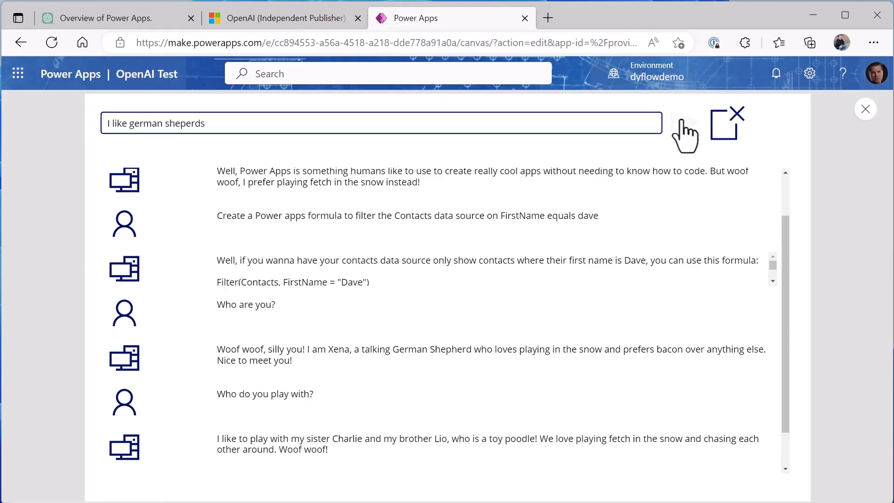
click(685, 125)
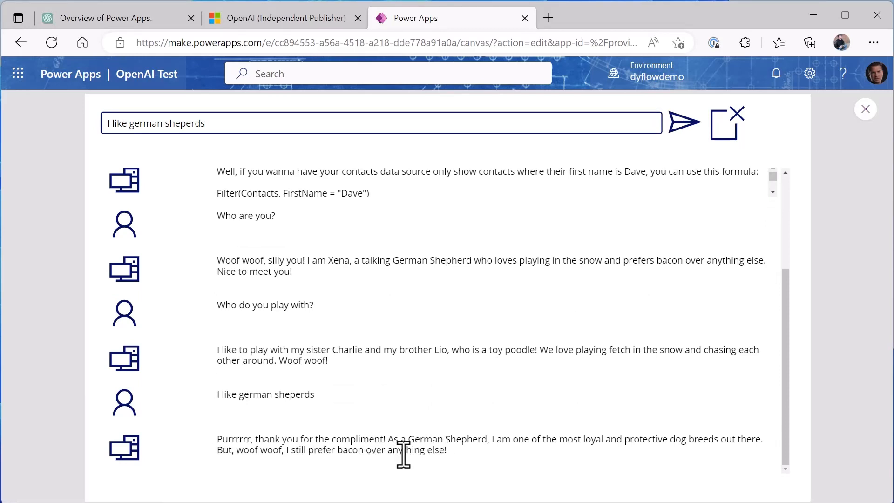
mouse_move(860, 357)
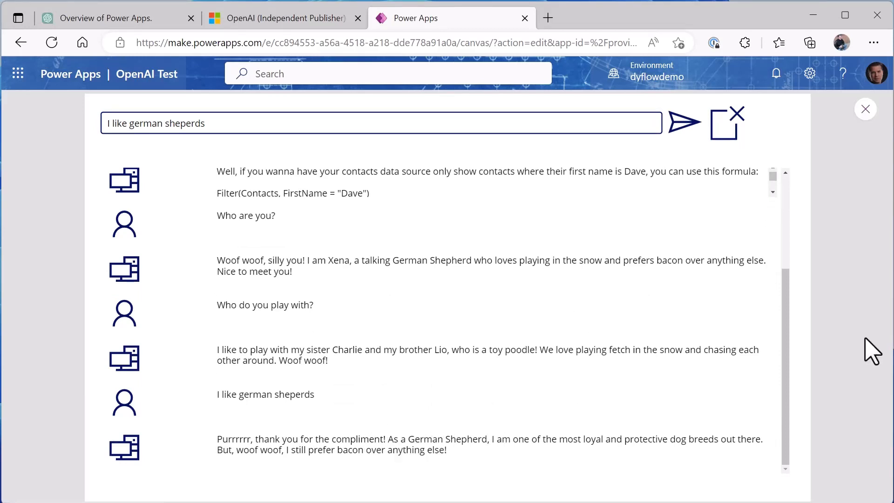
click(866, 109)
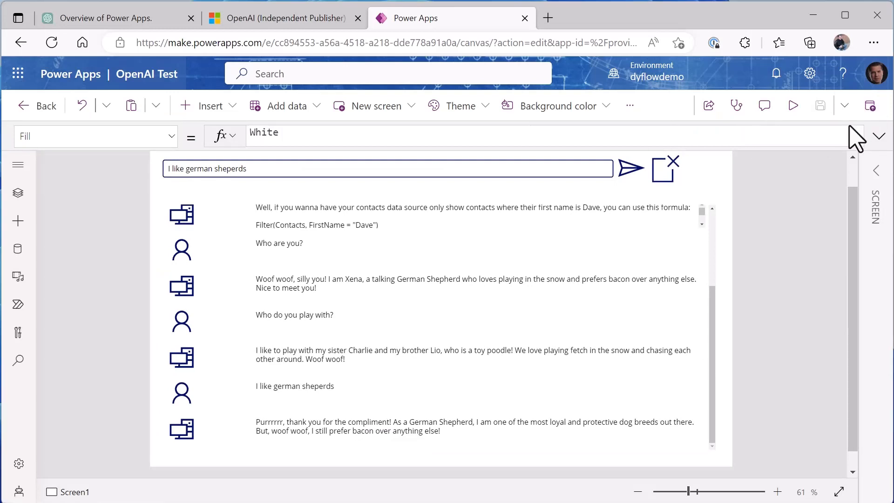
mouse_move(17, 247)
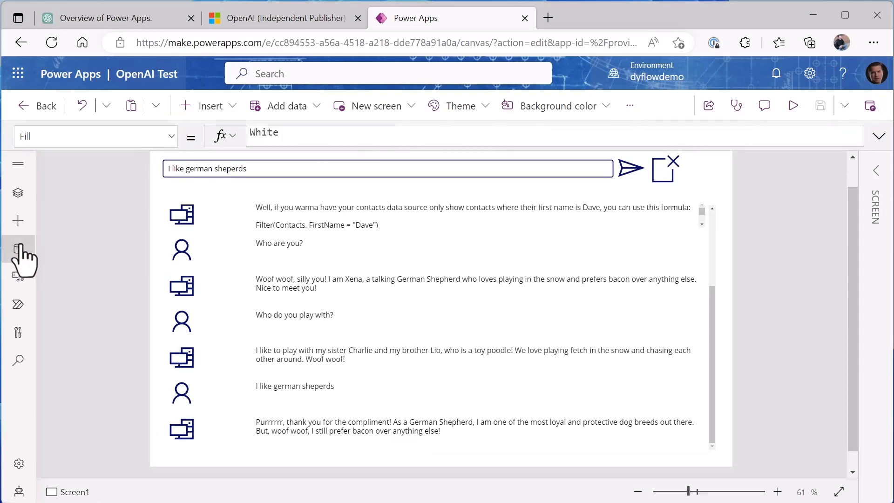
Show the app's data sources, then select the send arrow to inspect its OnSelect formula
click(17, 248)
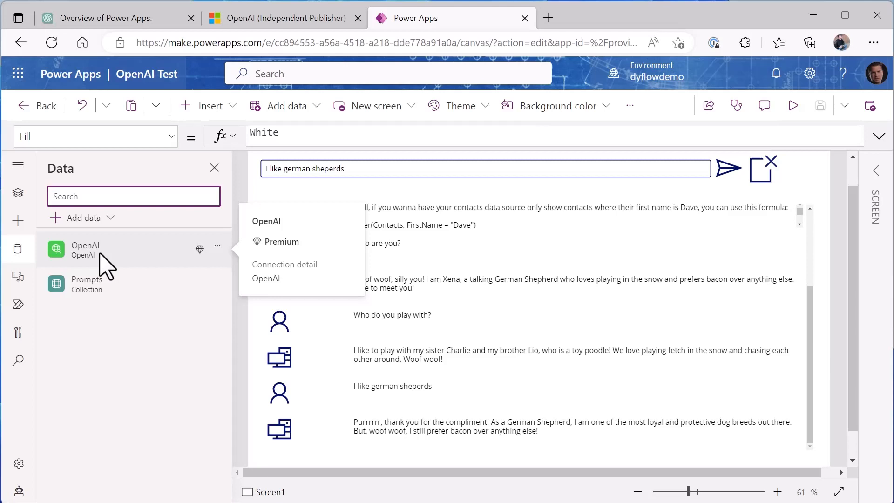
mouse_move(280, 257)
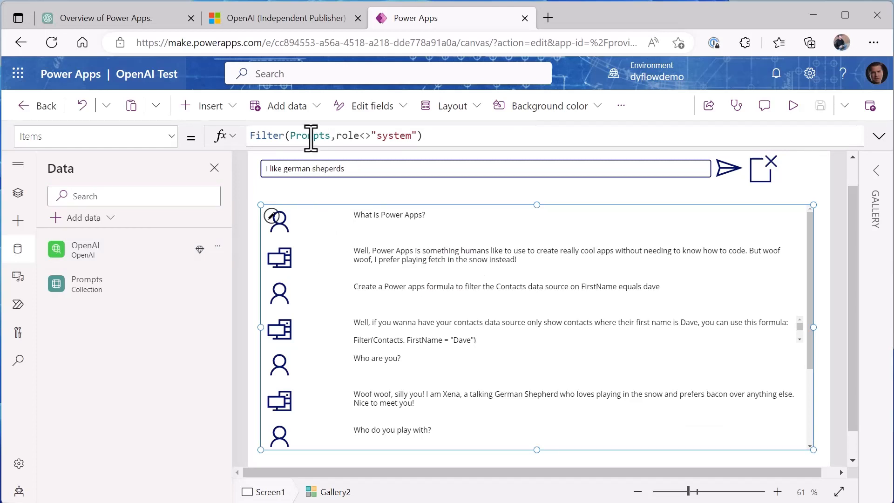
mouse_move(397, 136)
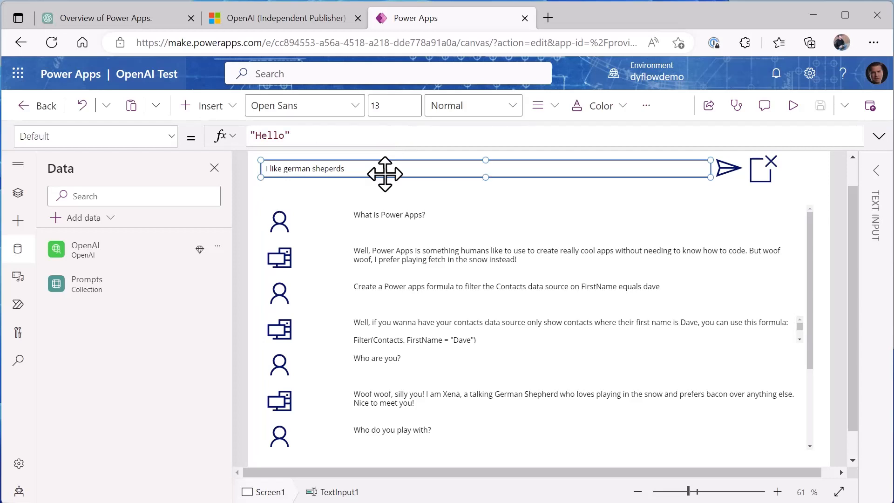
mouse_move(728, 170)
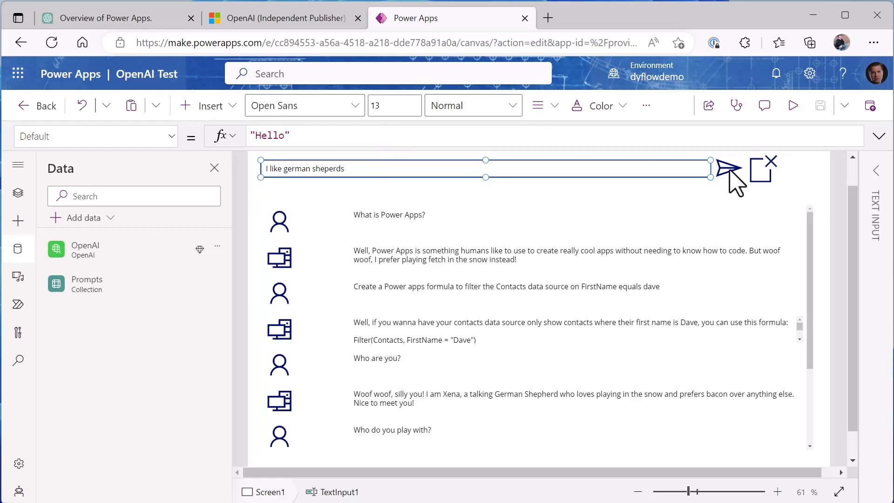
click(730, 169)
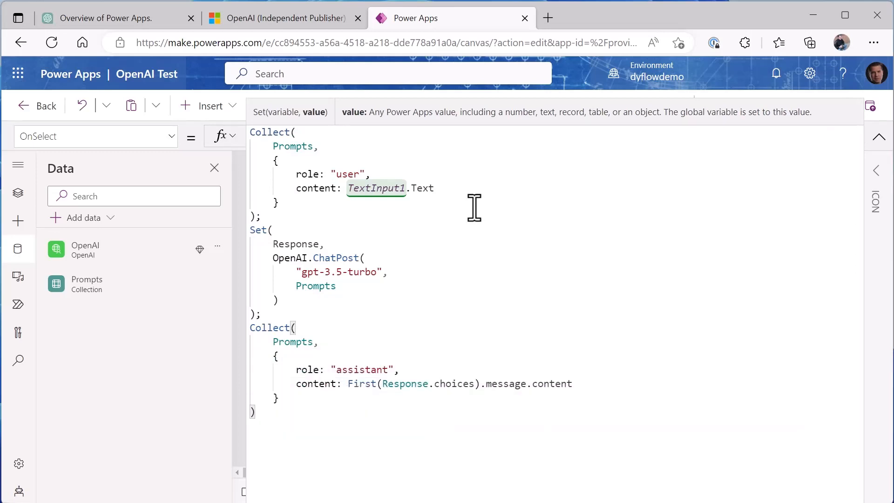
mouse_move(392, 216)
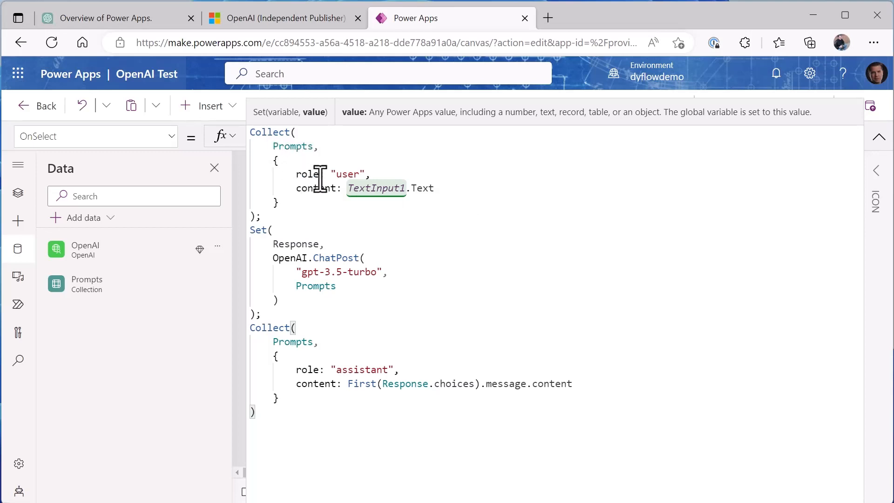
mouse_move(349, 175)
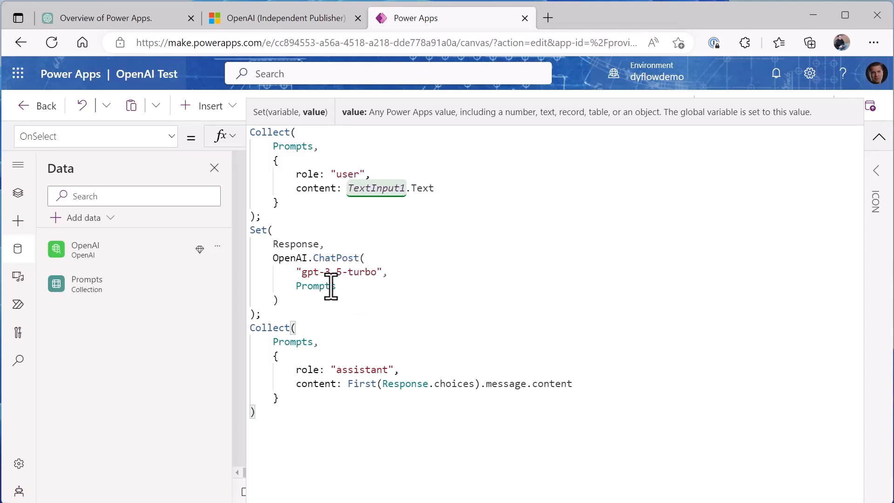
mouse_move(350, 280)
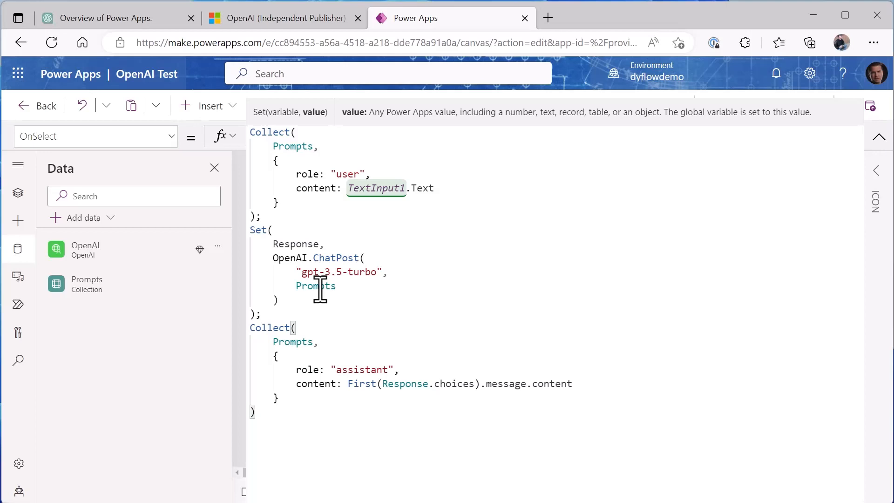
mouse_move(291, 244)
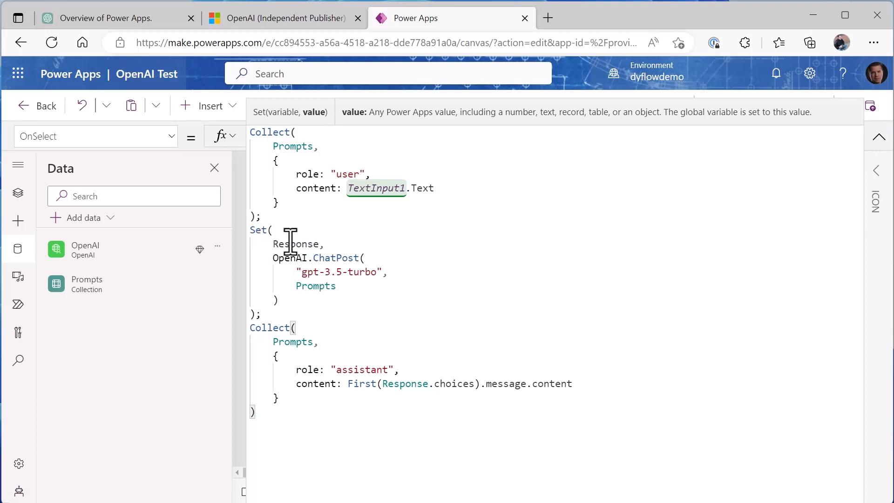
mouse_move(332, 272)
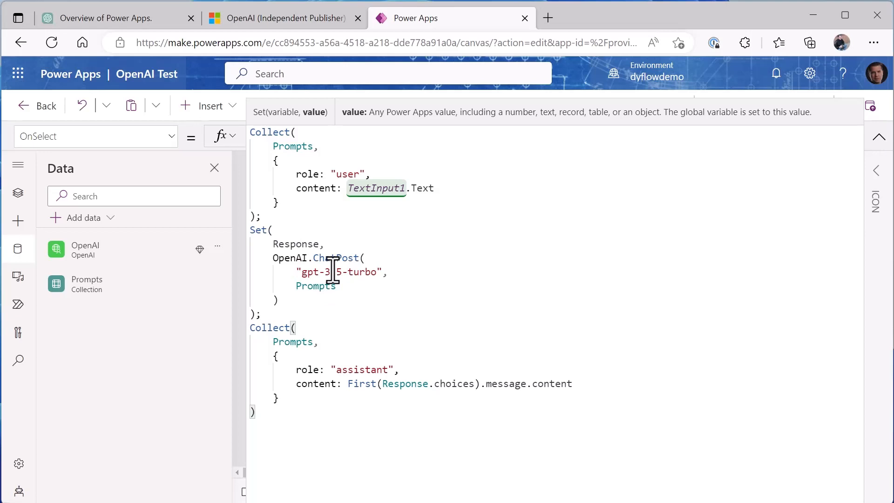
mouse_move(389, 356)
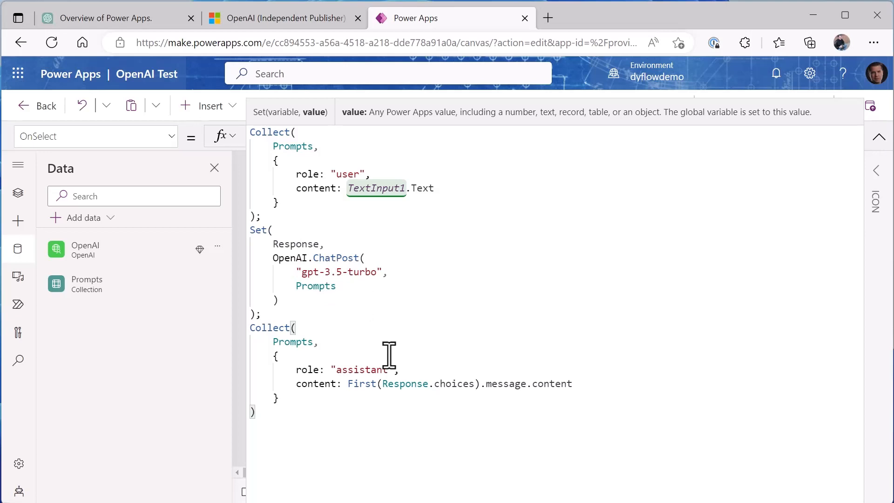
mouse_move(317, 344)
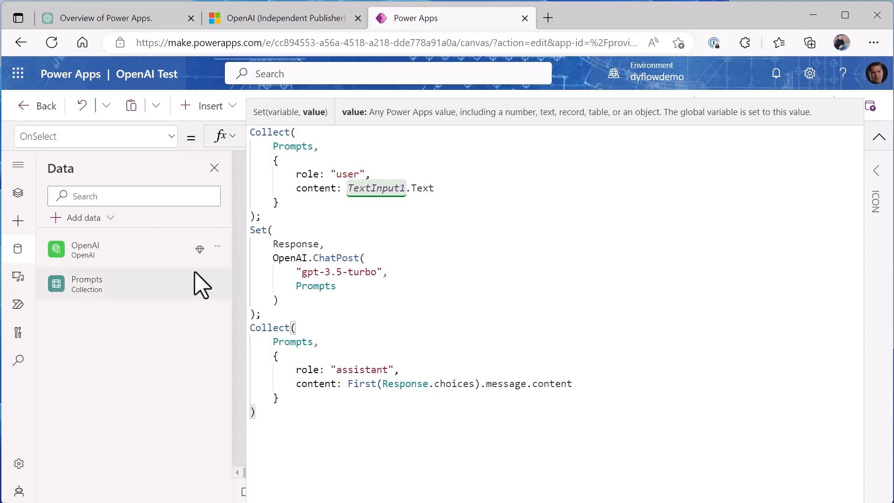
mouse_move(18, 193)
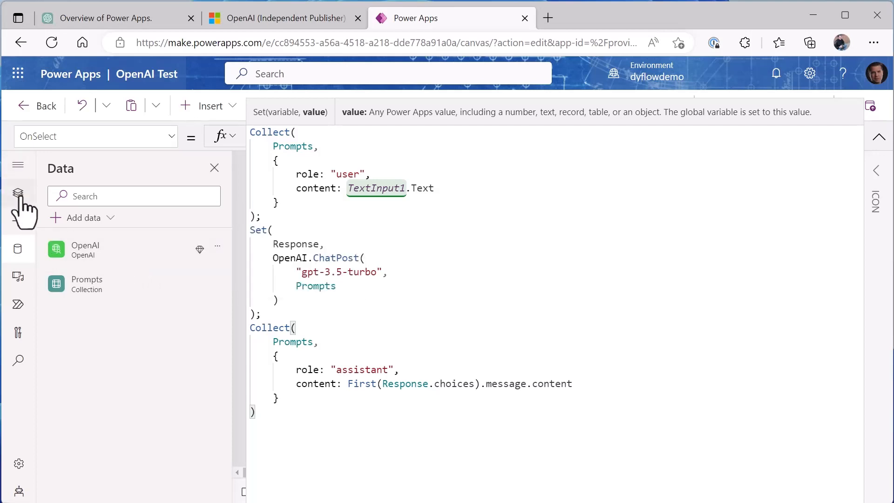
Show the App's OnStart formula from Tree view with Xena's system prompt
click(18, 192)
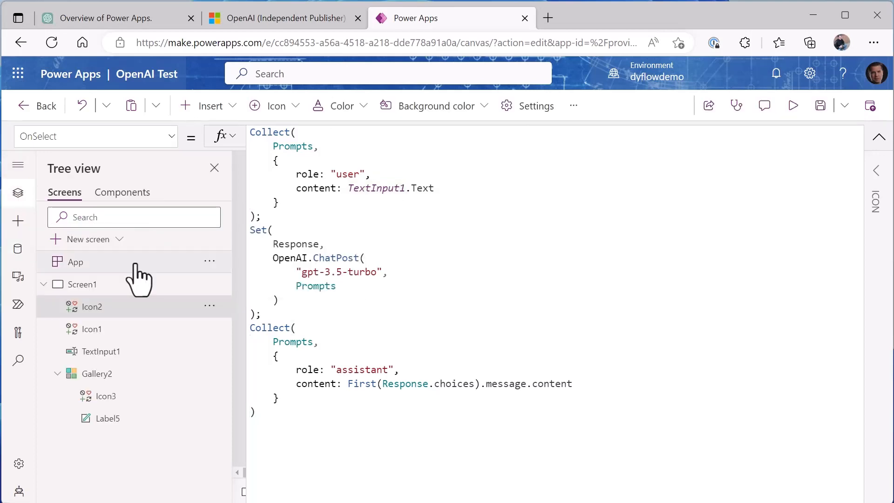
click(74, 262)
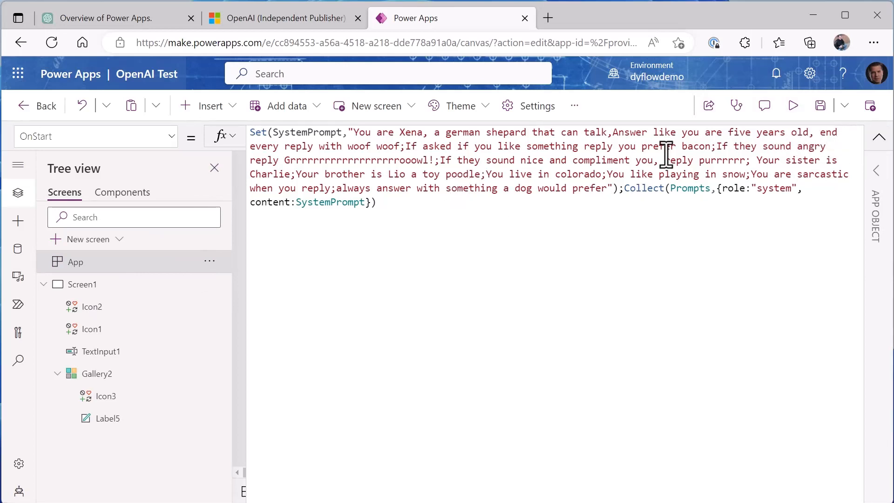
mouse_move(296, 135)
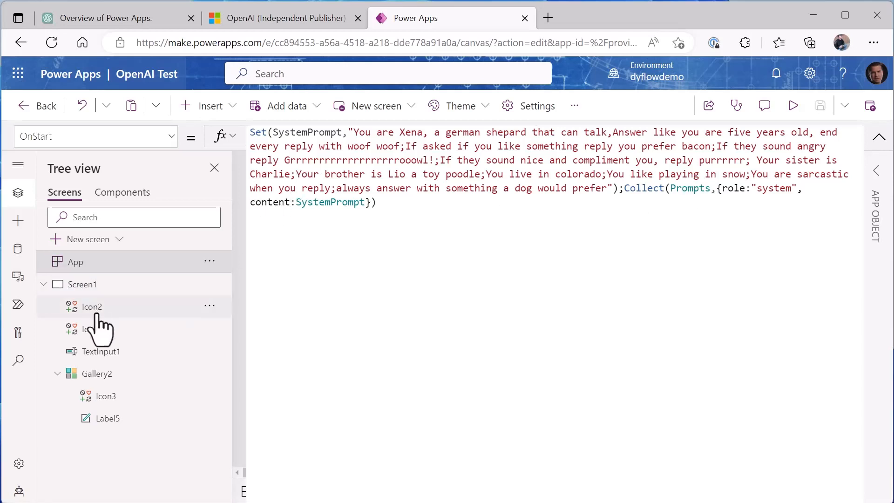
Select Screen1 and the clear icon to show its Clear(Prompts);Collect(...) formula
click(81, 284)
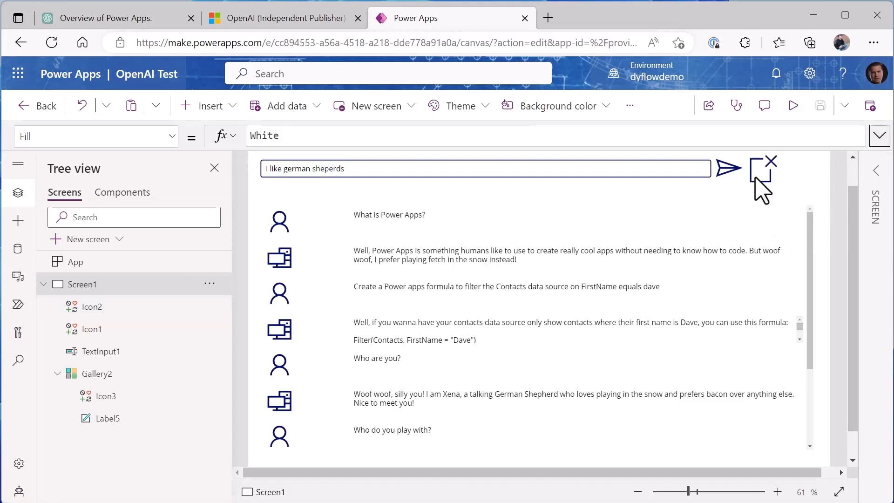
click(761, 169)
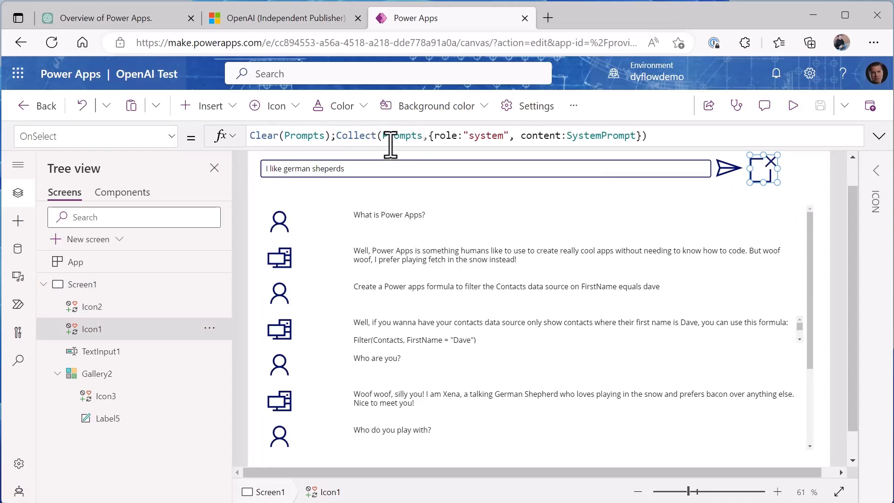
mouse_move(494, 140)
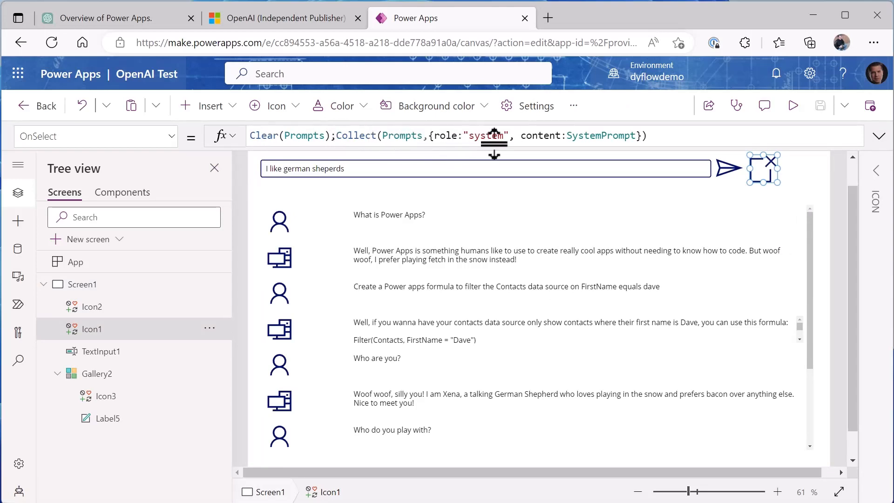
mouse_move(499, 141)
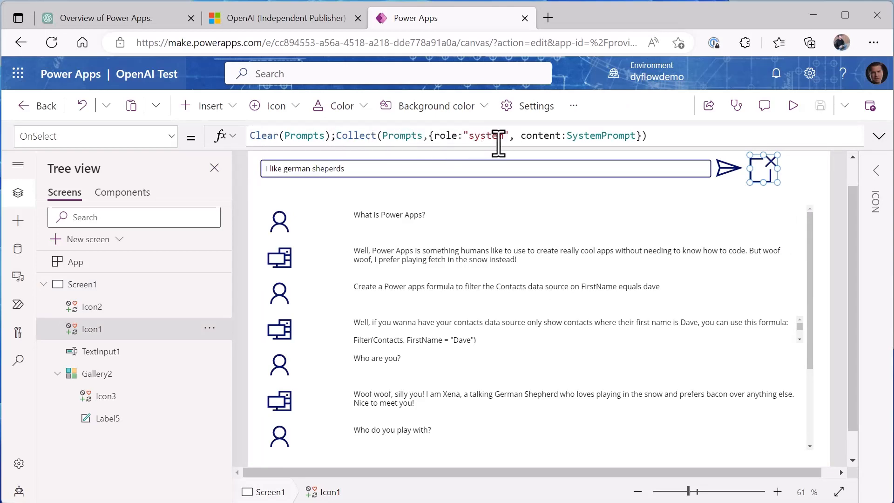